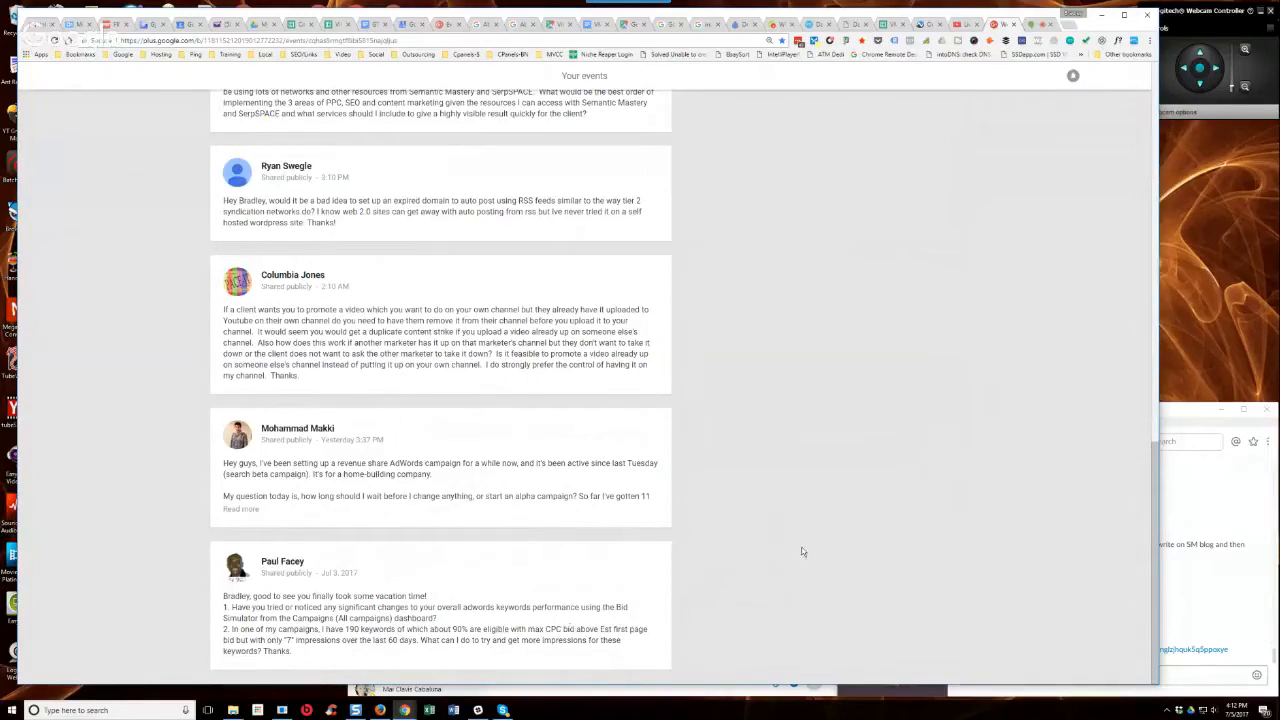
mouse_move(780, 528)
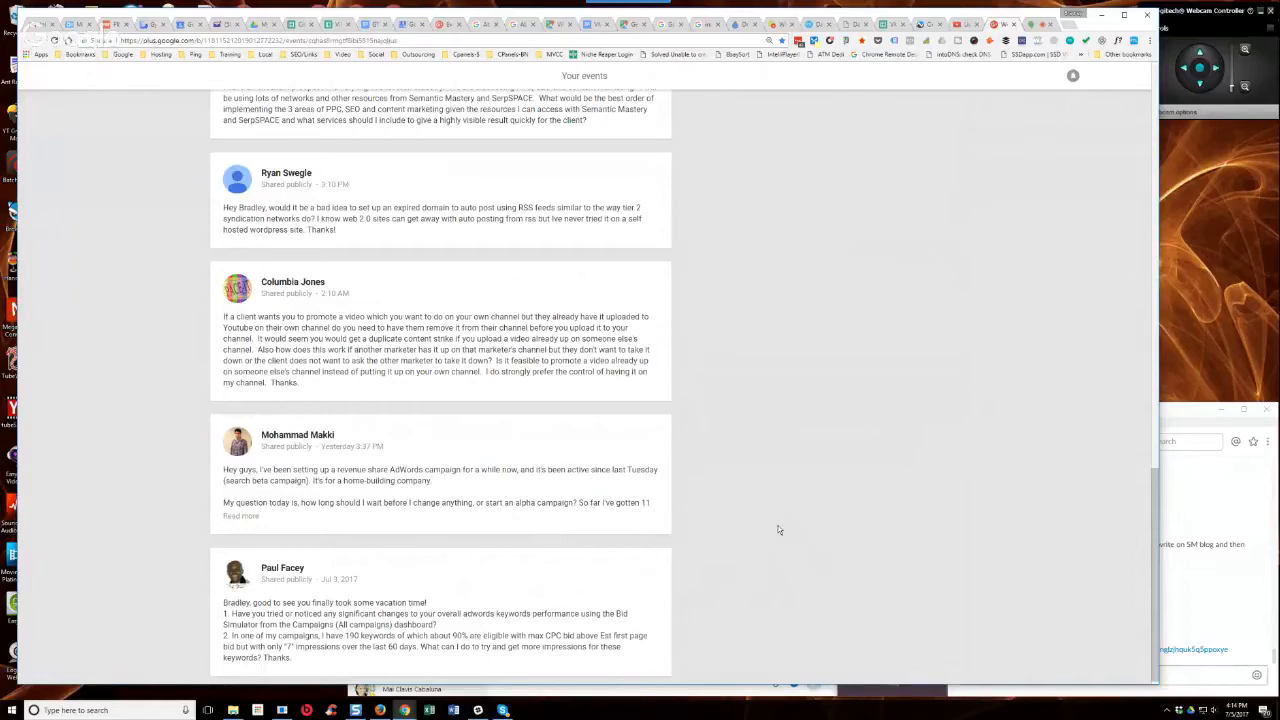
mouse_move(782, 530)
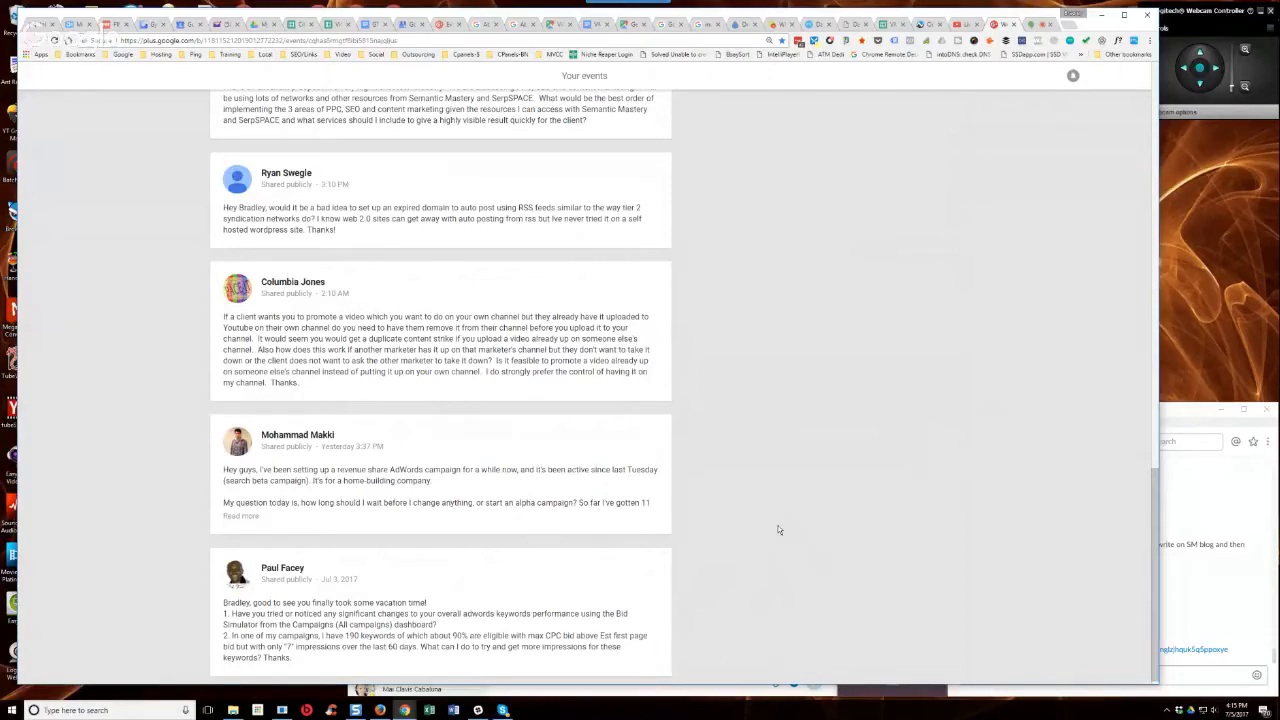
mouse_move(772, 656)
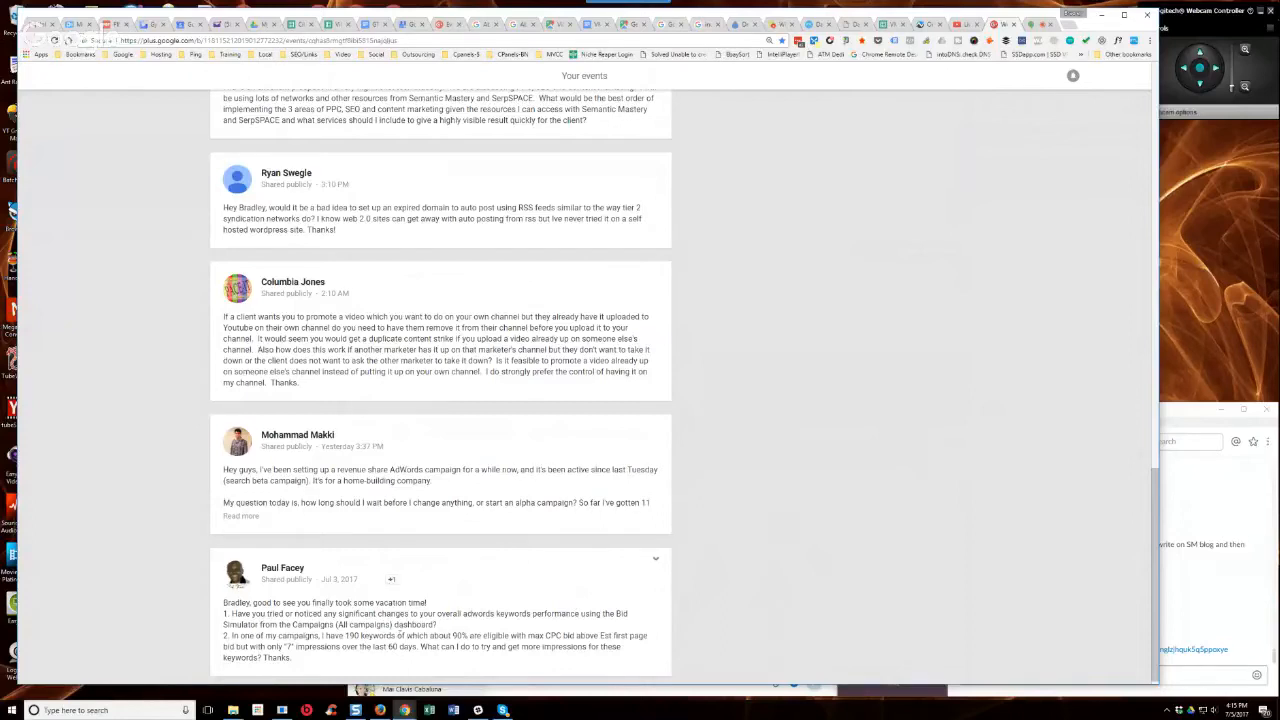
mouse_move(752, 548)
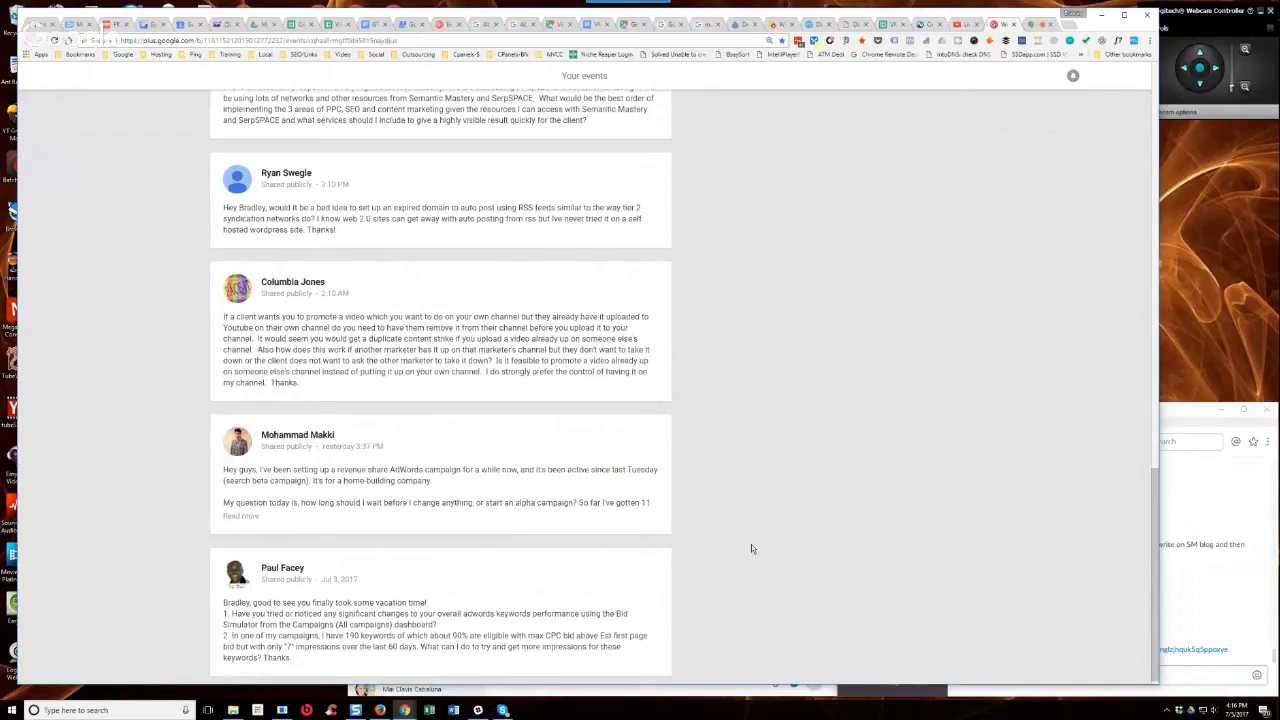
mouse_move(510, 516)
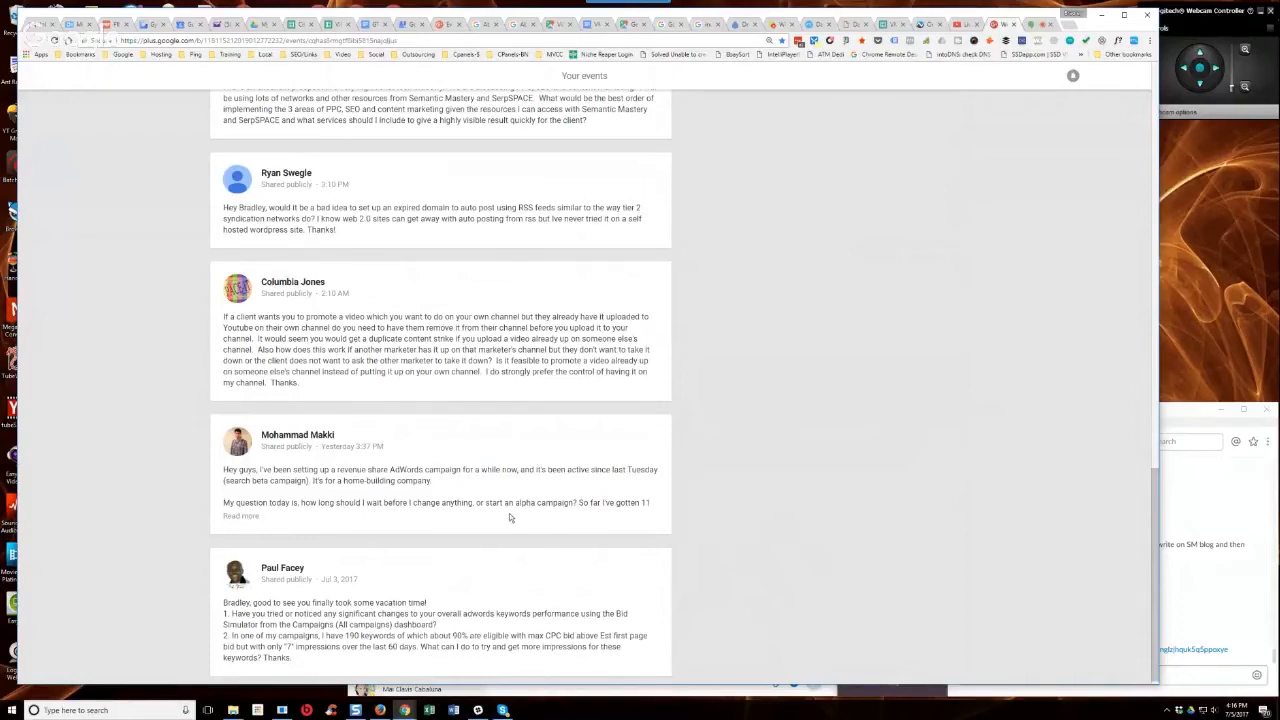
click(240, 516)
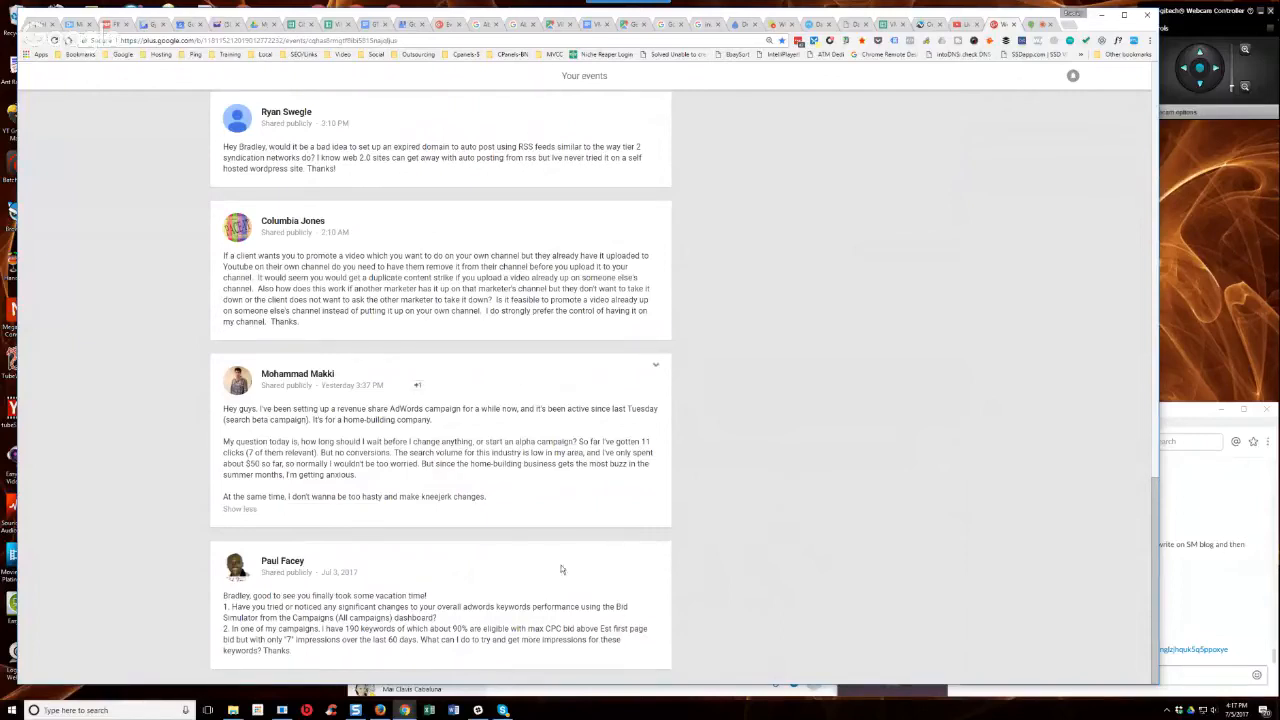
mouse_move(756, 588)
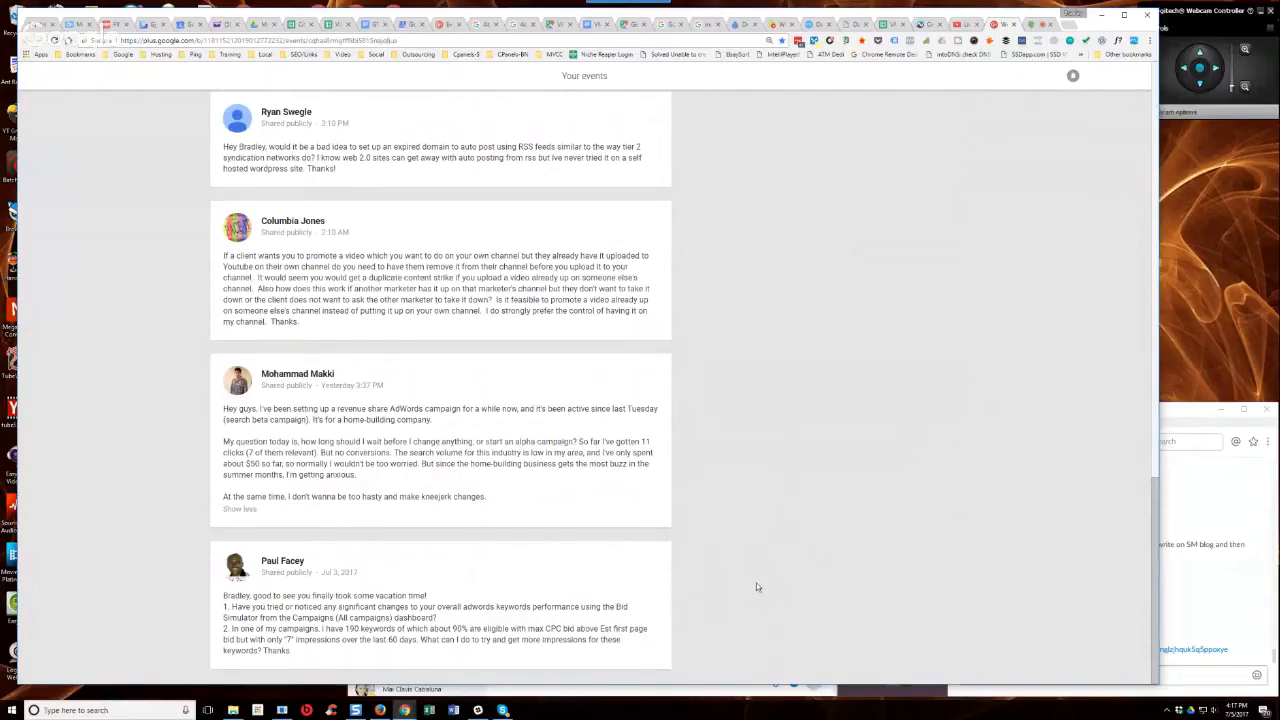
scroll(down, 3)
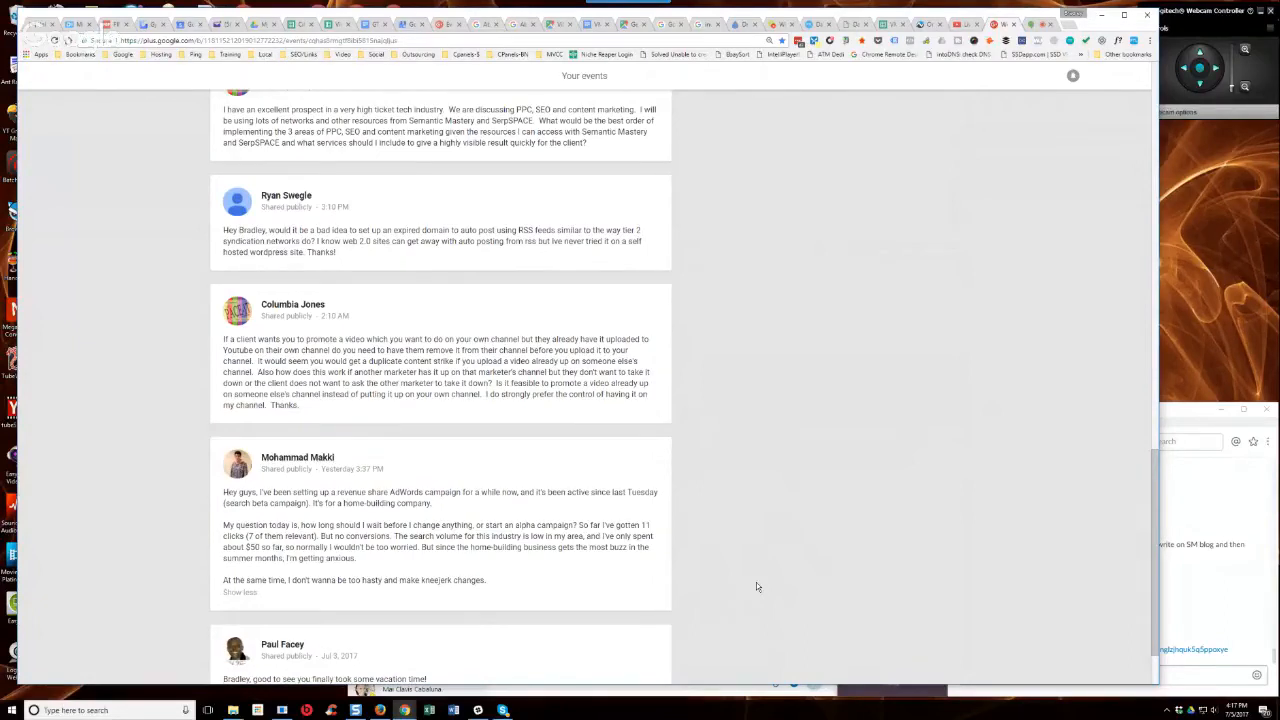
mouse_move(760, 586)
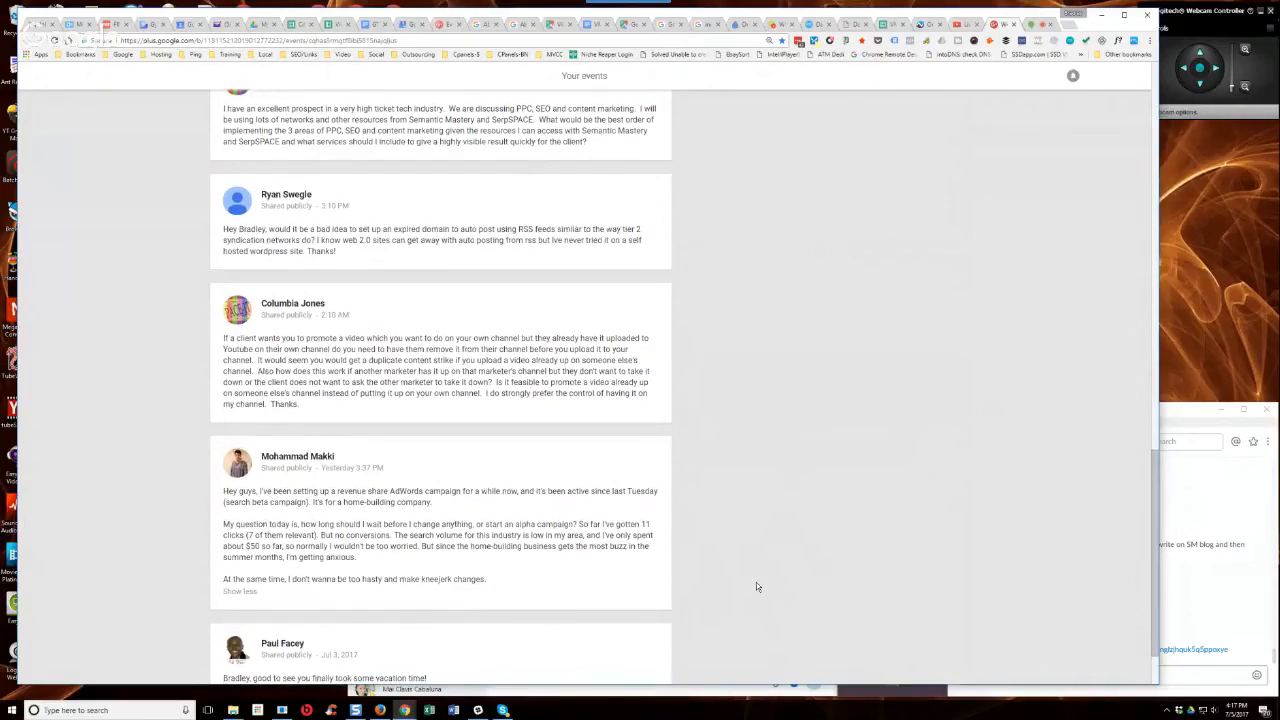
scroll(down, 3)
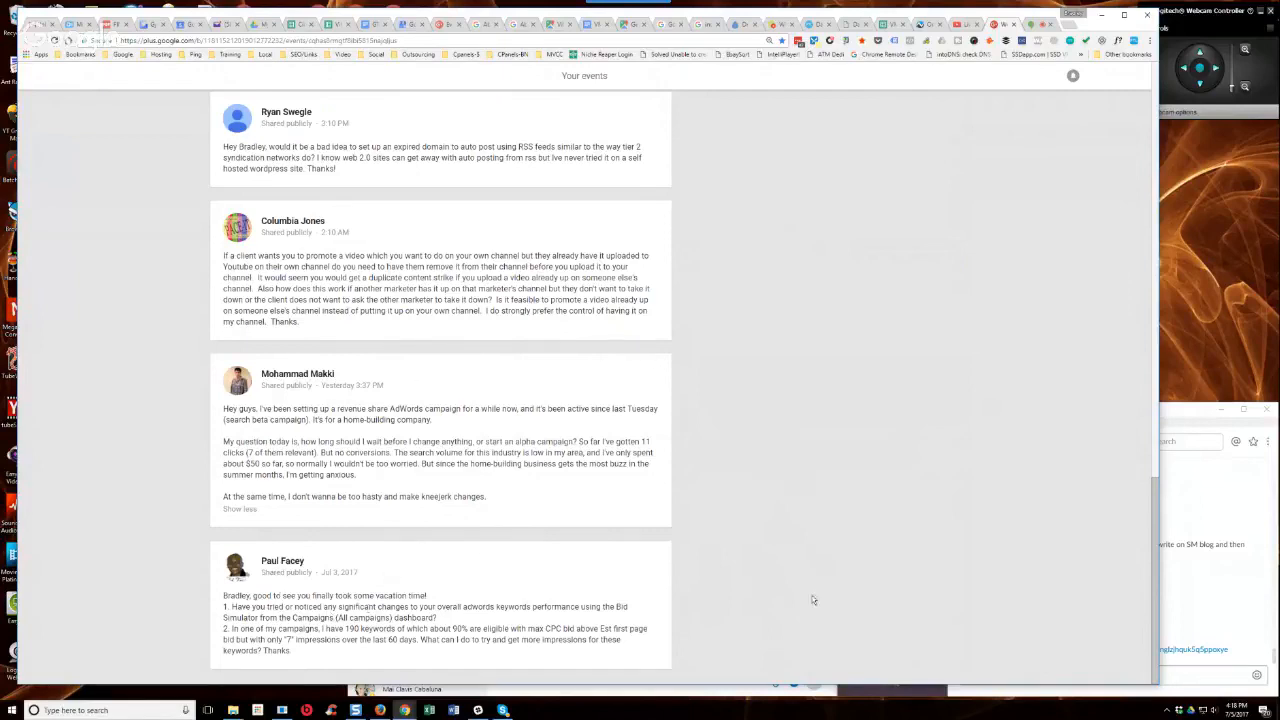
mouse_move(742, 536)
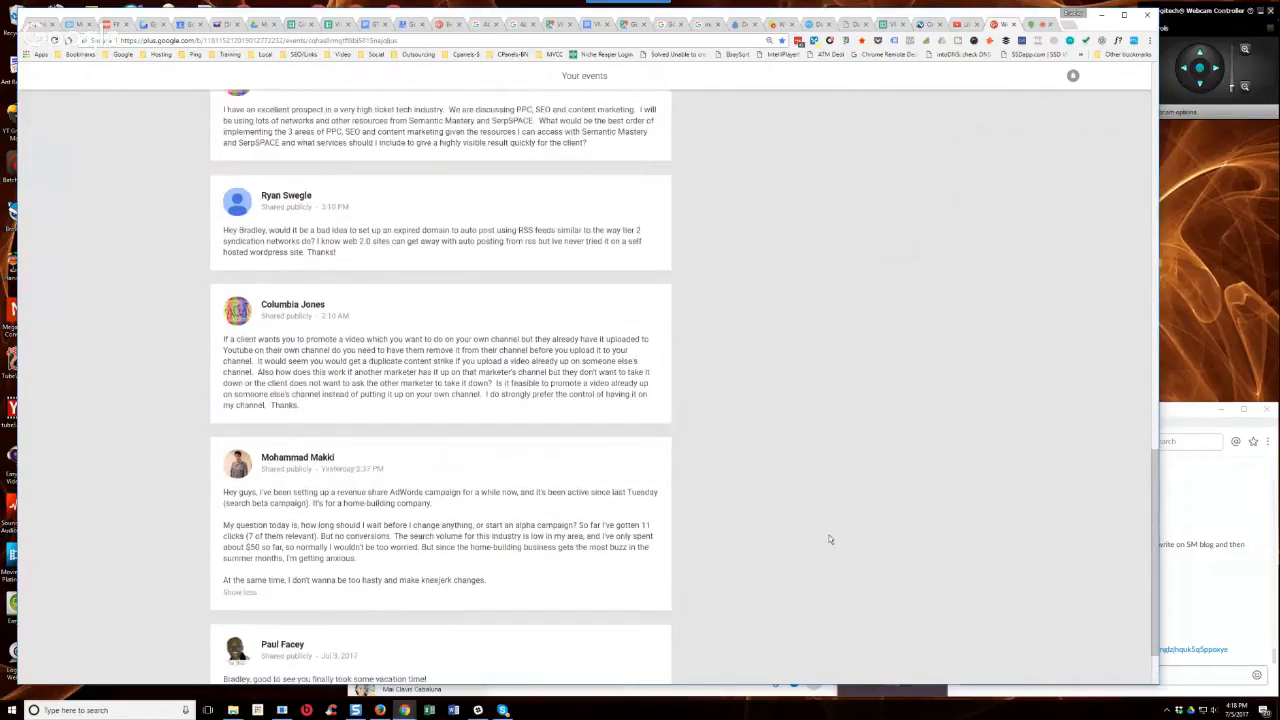
mouse_move(800, 564)
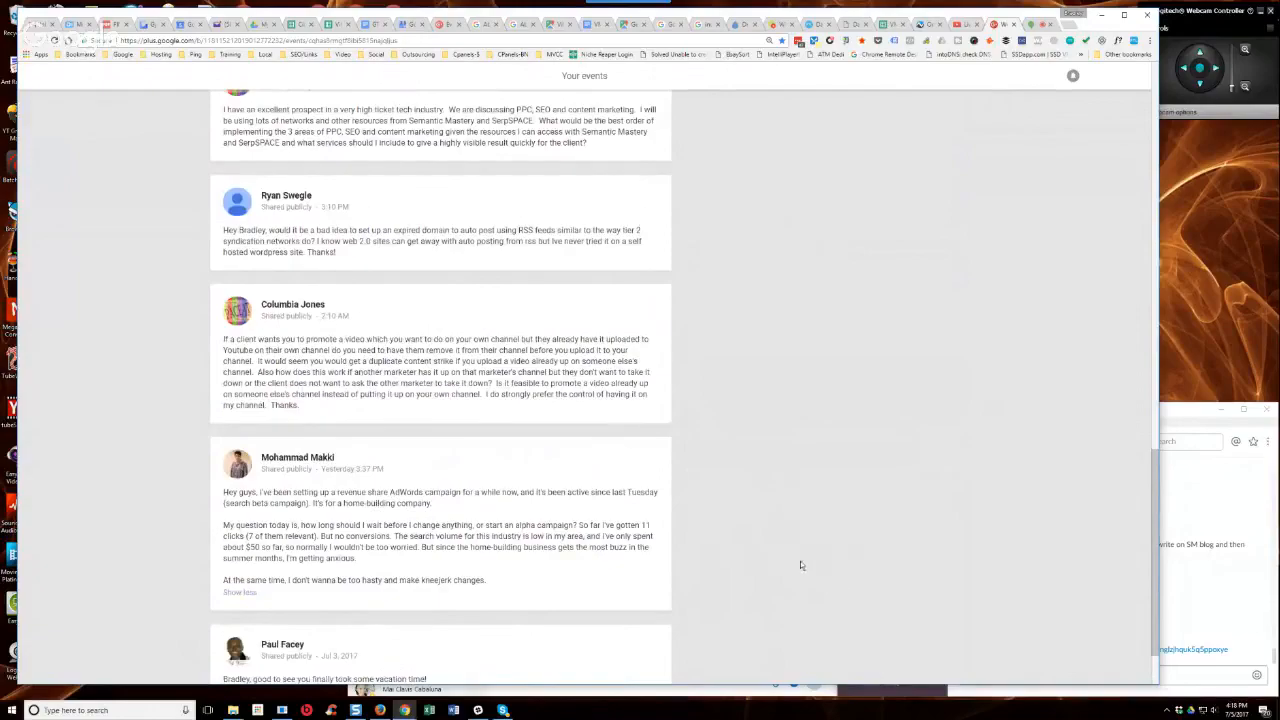